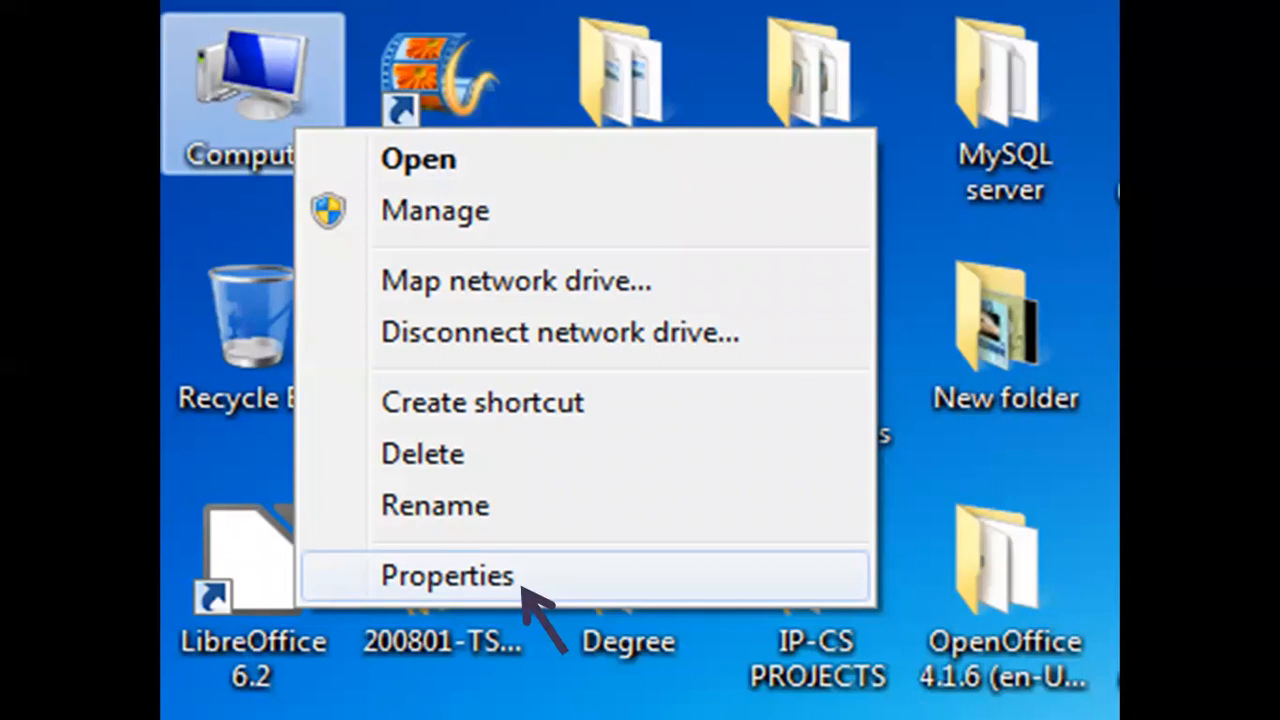
Step: Bring up the System properties page for this computer
{"action": "left_click", "coordinate": [446, 576]}
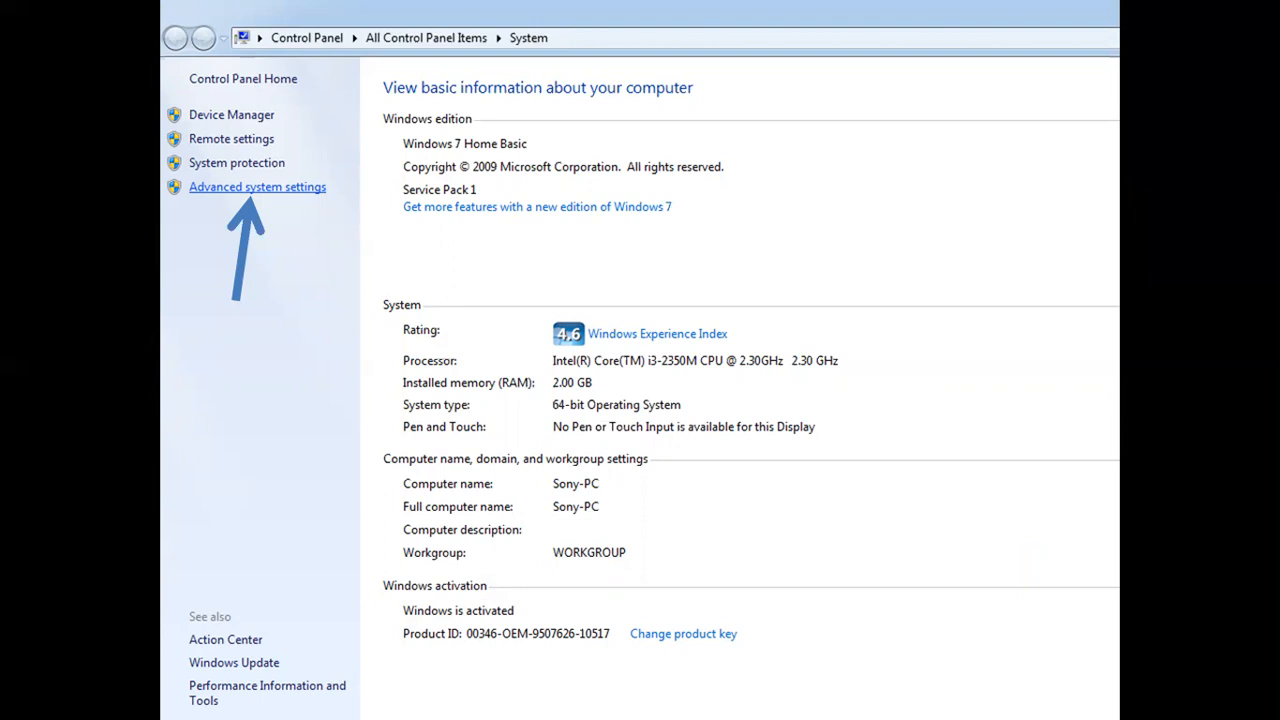
Step: Go into Advanced system settings from the System page
{"action": "left_click", "coordinate": [256, 186]}
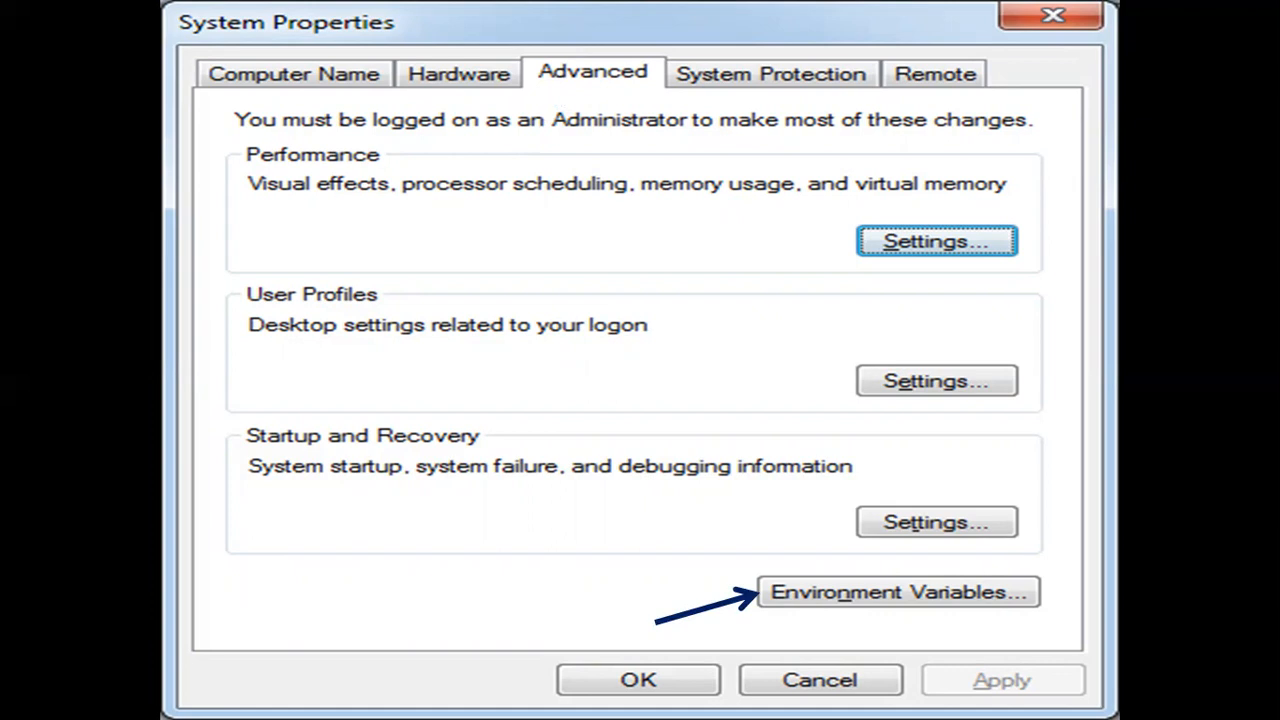
Step: Show the Environment Variables for the user and system
{"action": "left_click", "coordinate": [896, 592]}
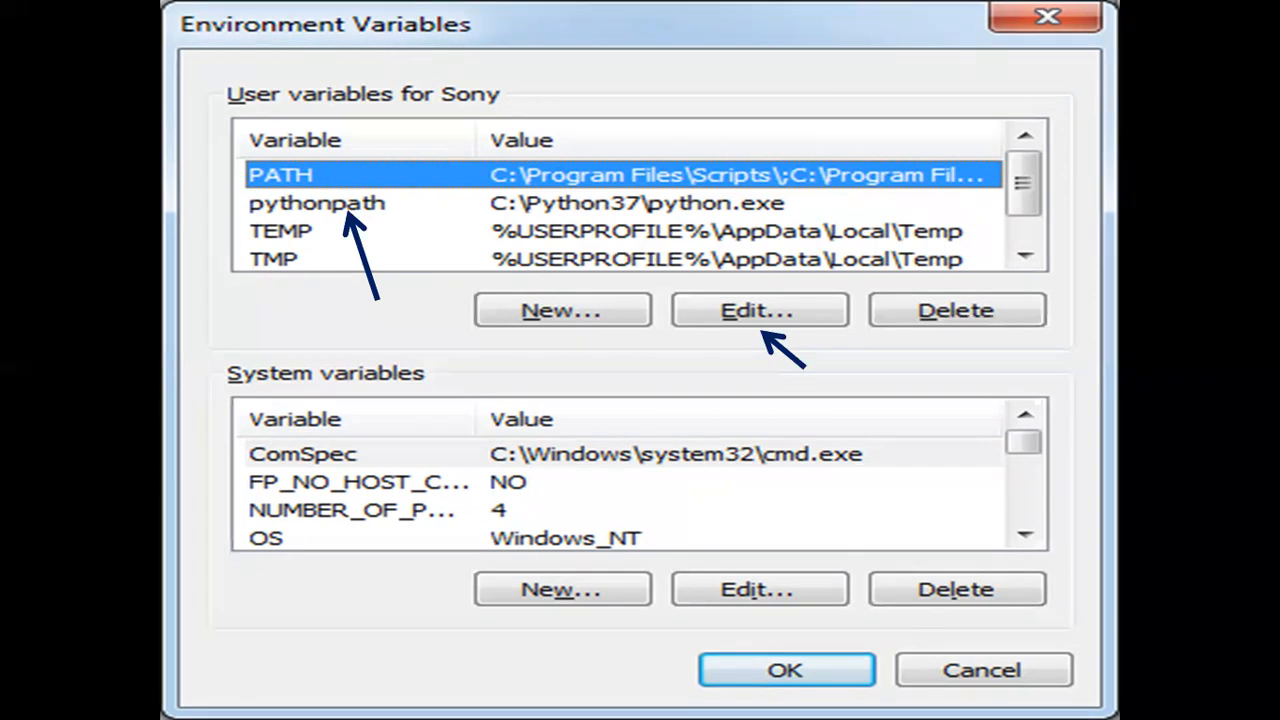
Step: Edit the pythonpath user variable, value C:\Python37\python.exe
{"action": "left_click", "coordinate": [758, 310]}
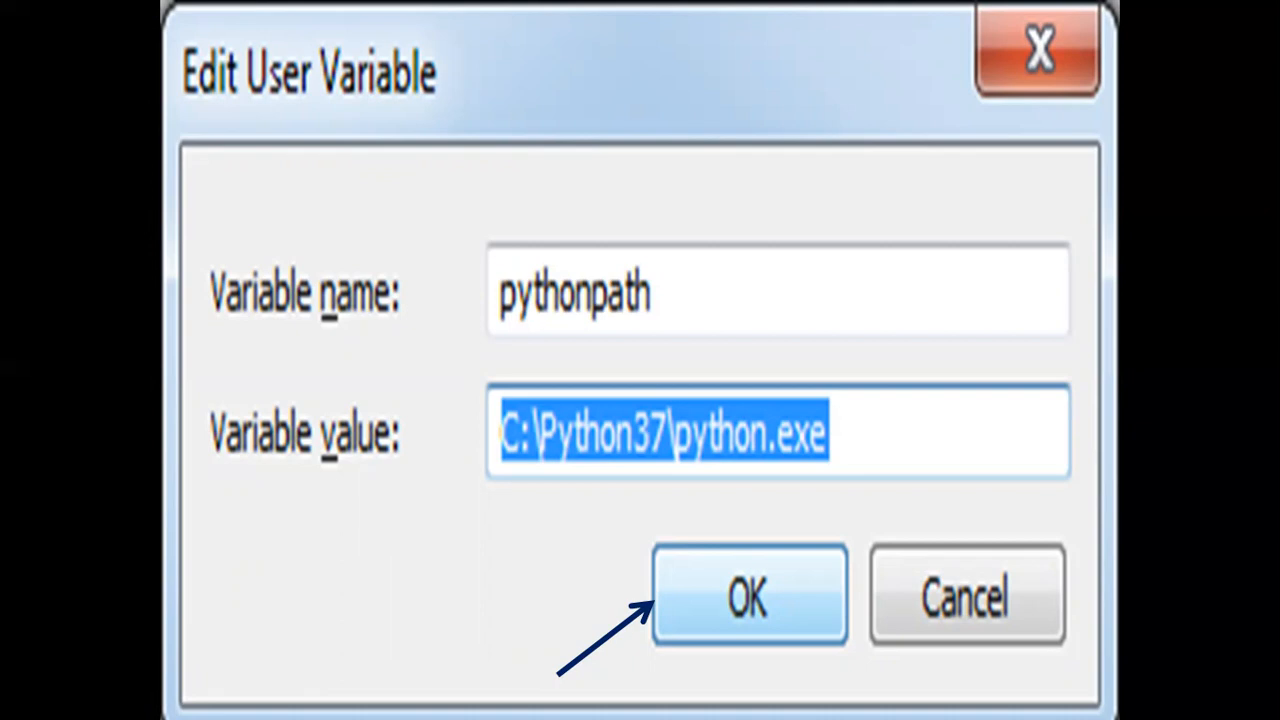
Step: Accept pythonpath as C:\Python37\python.exe and close the editor
{"action": "left_click", "coordinate": [748, 596]}
{"action": "type", "text": "cmd"}
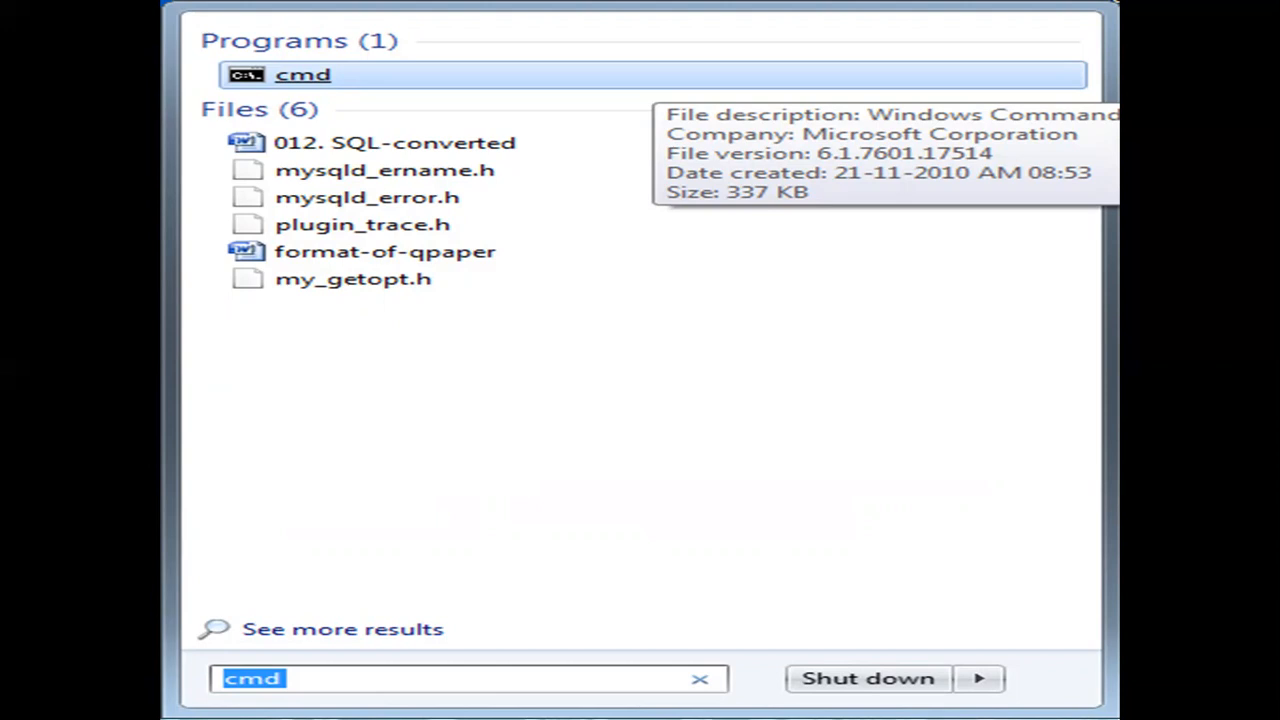
Step: Launch cmd from the Start menu results with administrator rights
{"action": "right_click", "coordinate": [304, 76]}
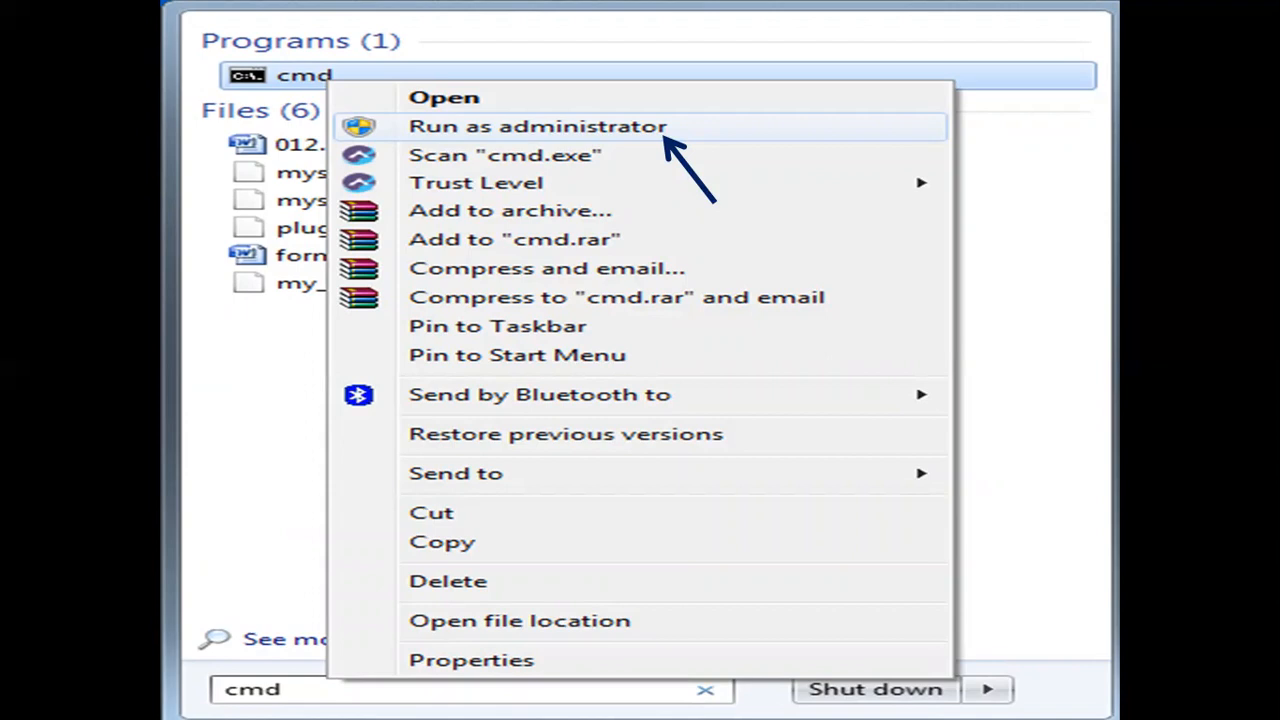
{"action": "left_click", "coordinate": [538, 126]}
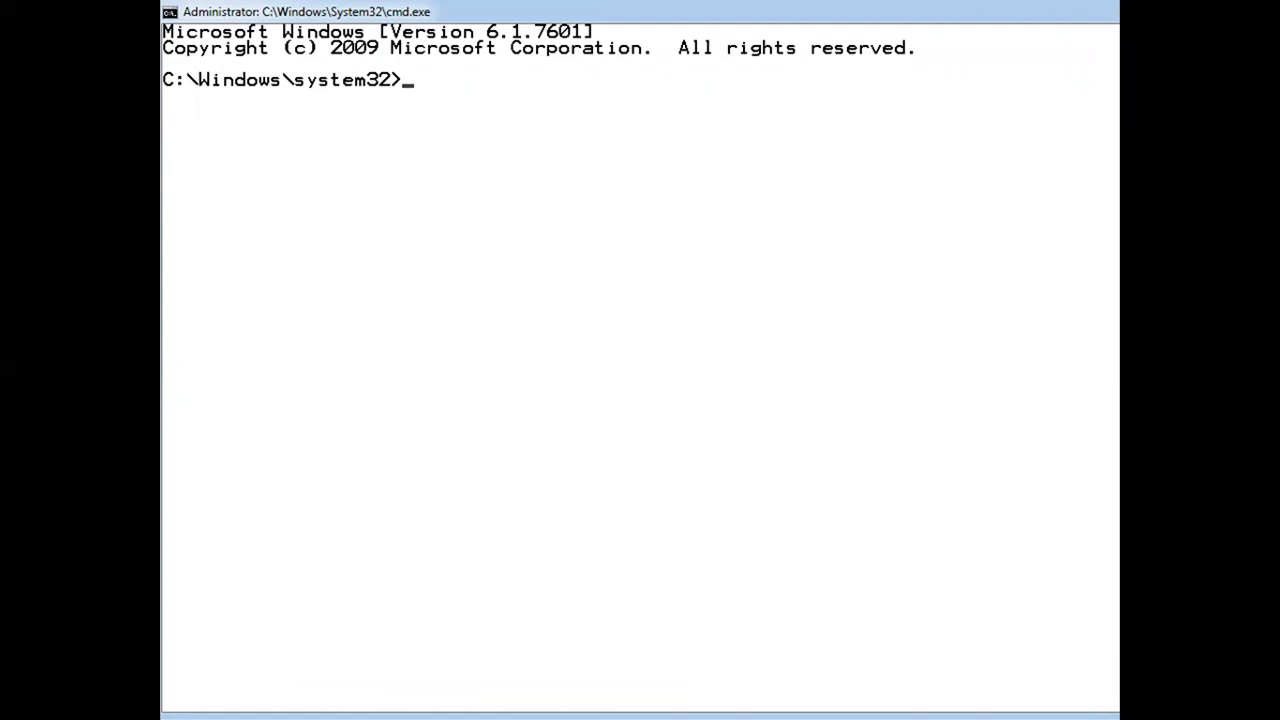
Step: Install mysql-connector-python 8.0.22 with protobuf 3.14.0 via pip install
{"action": "type", "text": "pip install mysql-connector-python"}
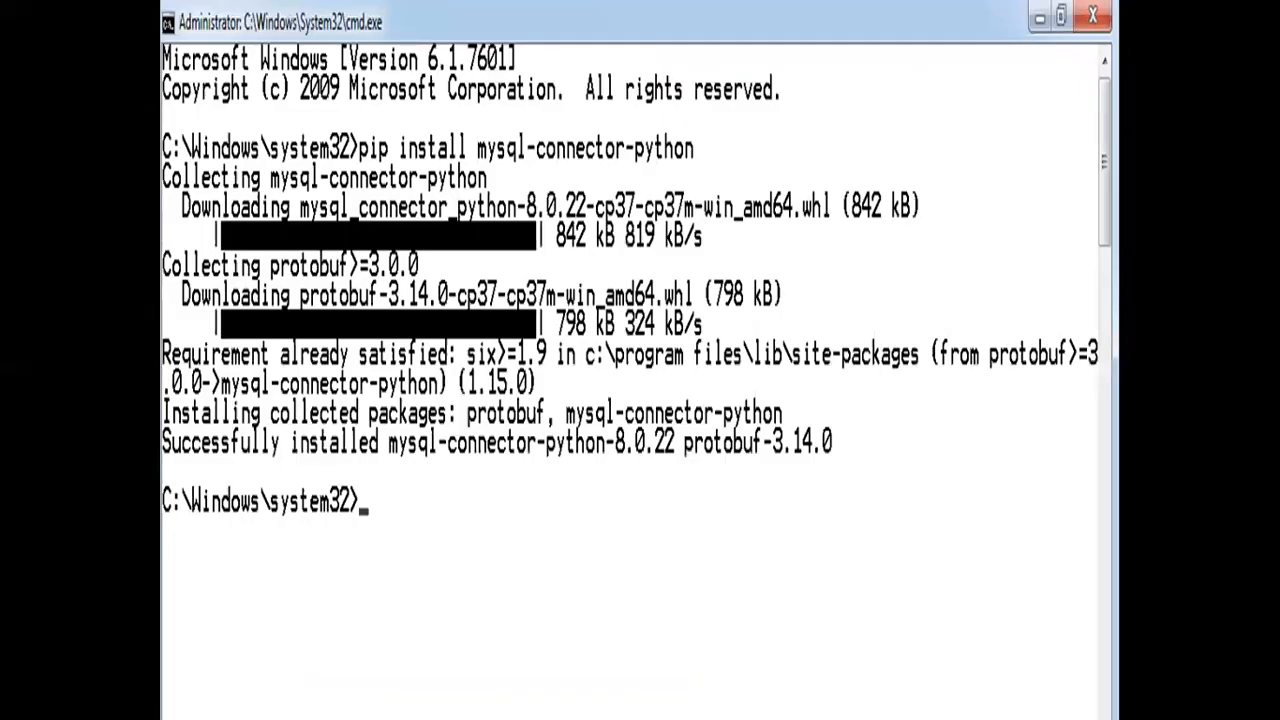